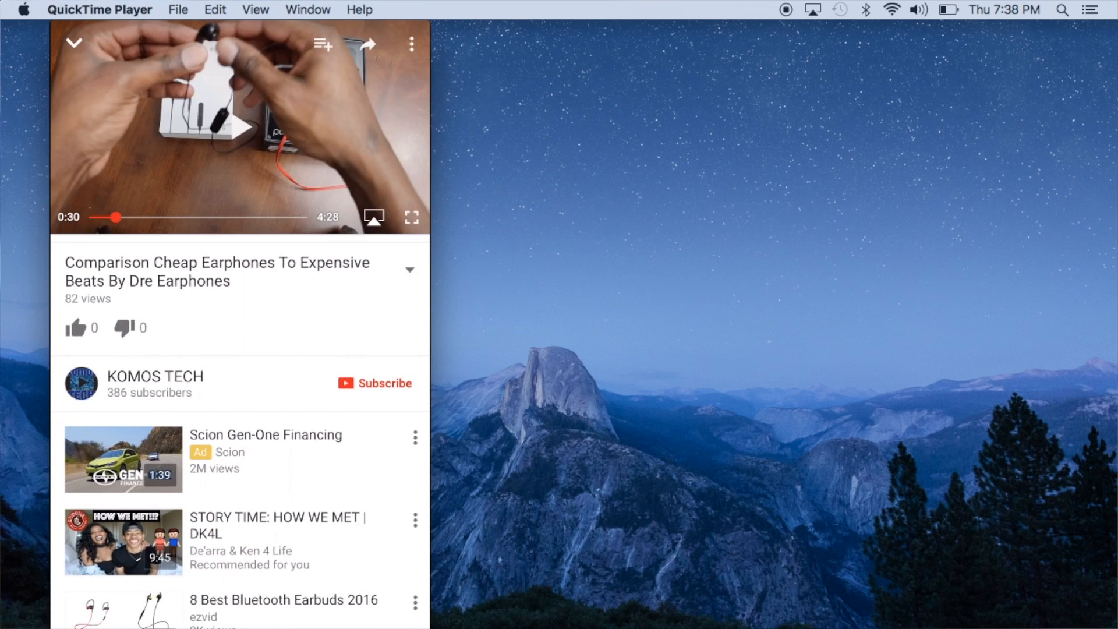
Browse the channel, open the earphones comparison video, and show it landscape in the recording window.
scroll("down", 3)
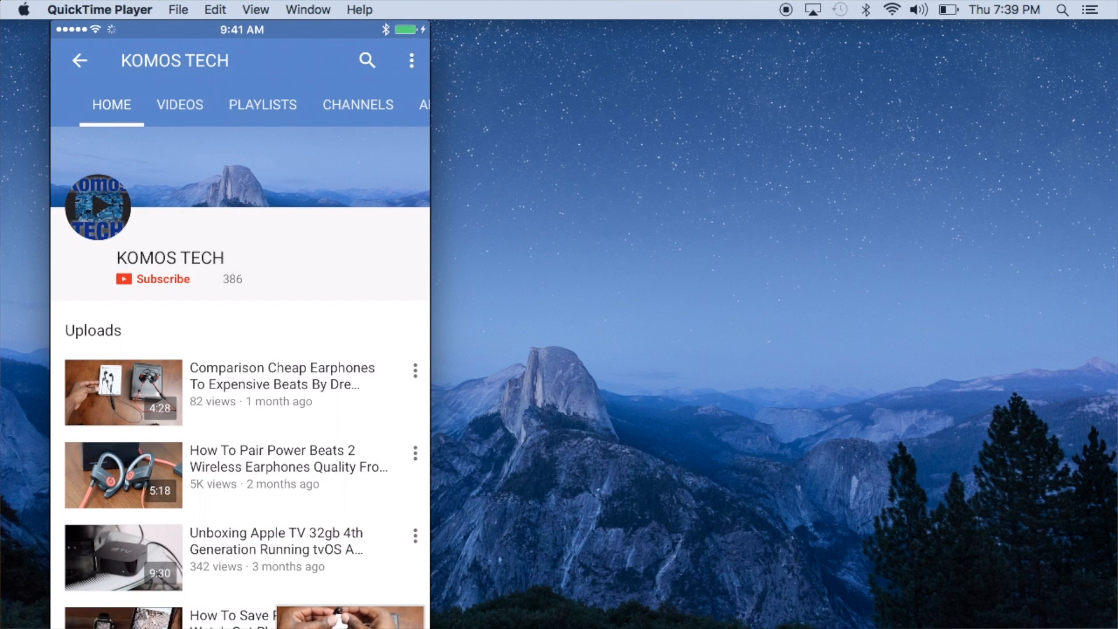
left_click(180, 104)
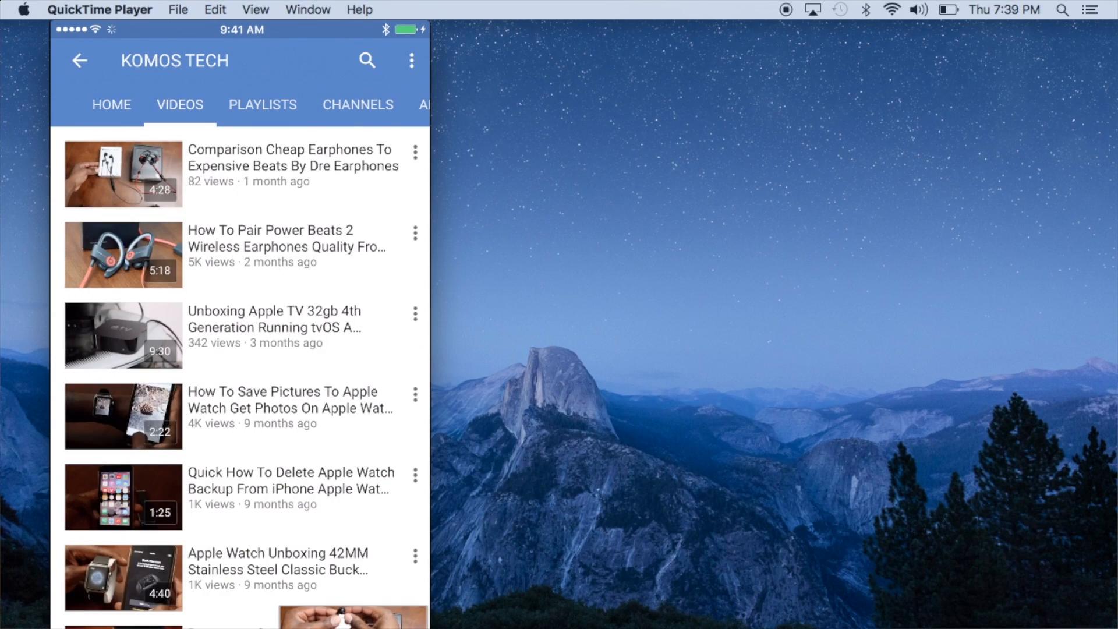
scroll("down", 3)
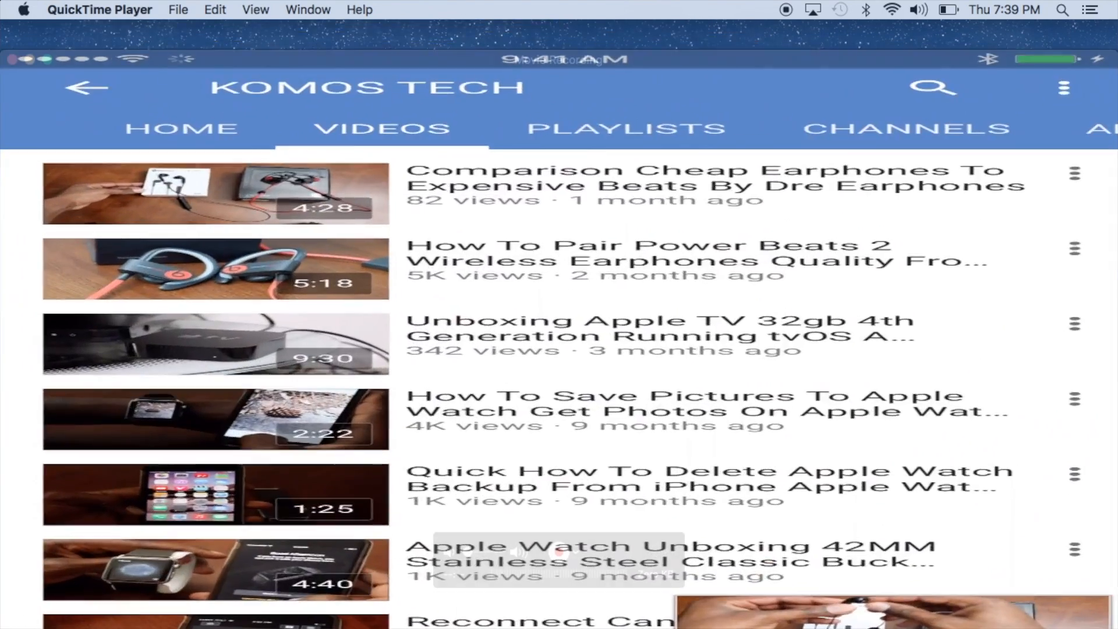
left_click(216, 193)
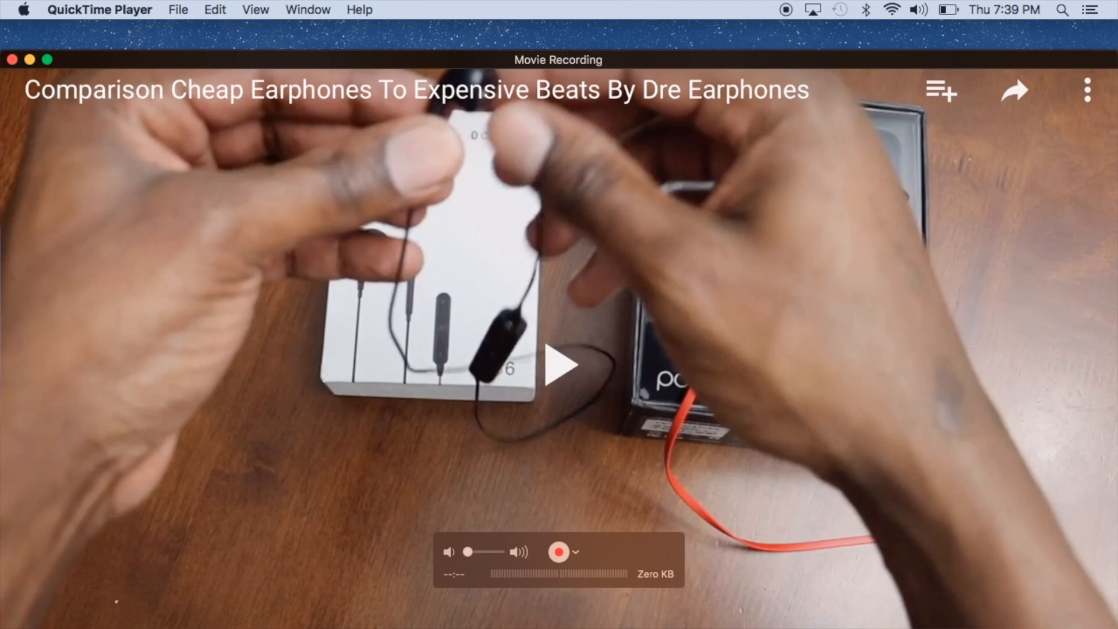